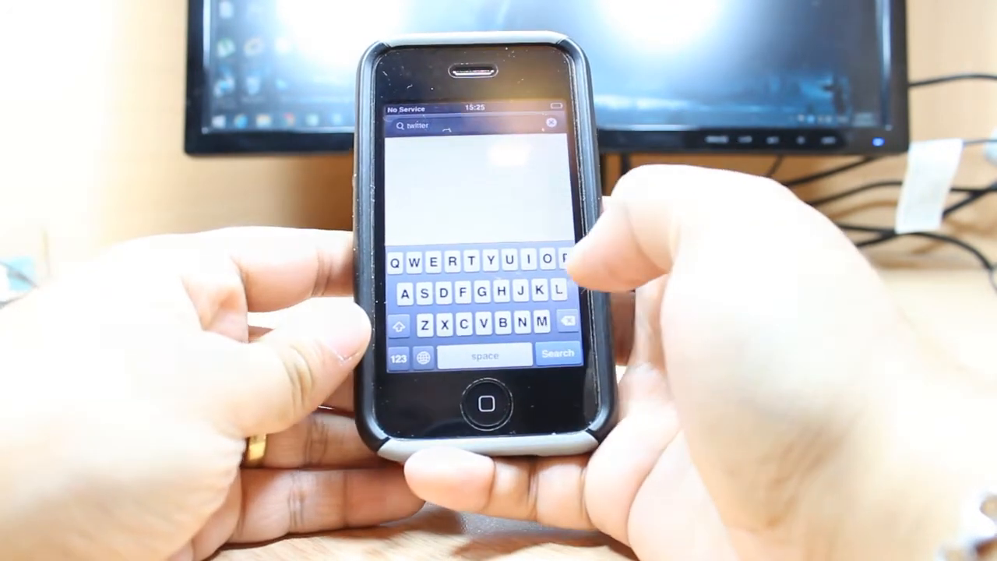
# Search the App Store for Twitter and start installing the free Twitter app.
pyautogui.click(558, 352)
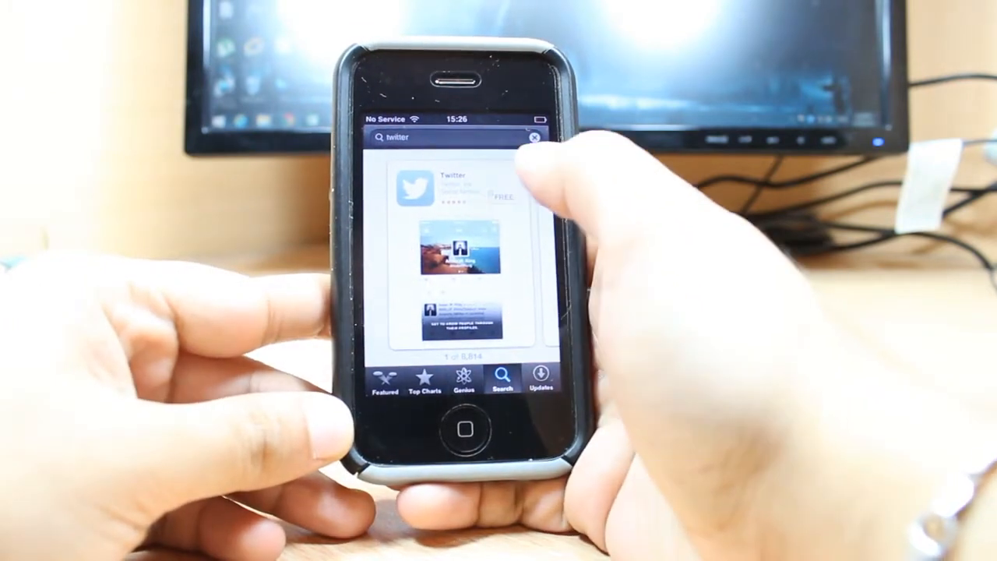
pyautogui.click(444, 183)
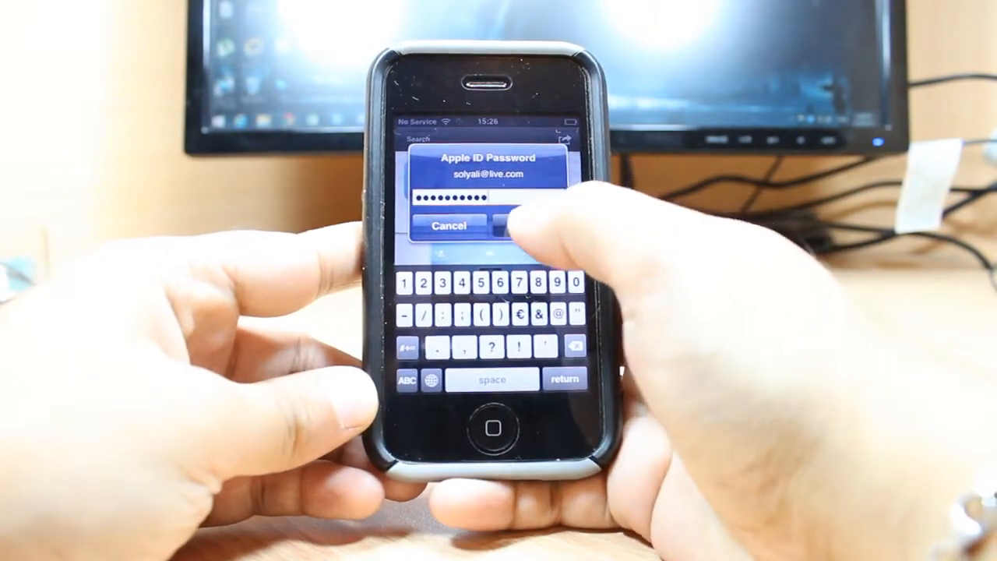
# Confirm the Apple ID password so Twitter begins downloading.
pyautogui.click(515, 225)
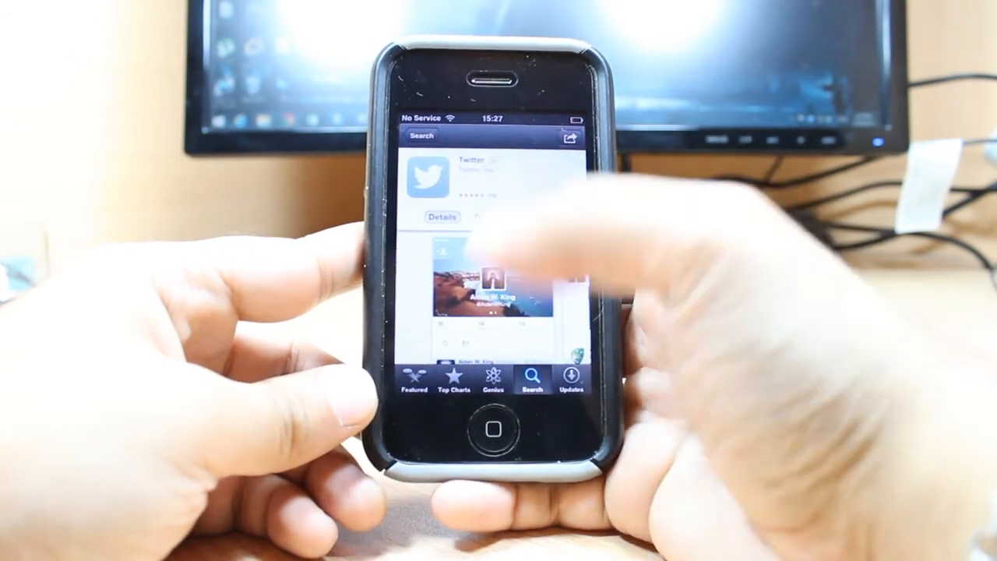
# Launch Twitter and go to Sign in to reach the username and password form.
pyautogui.click(498, 433)
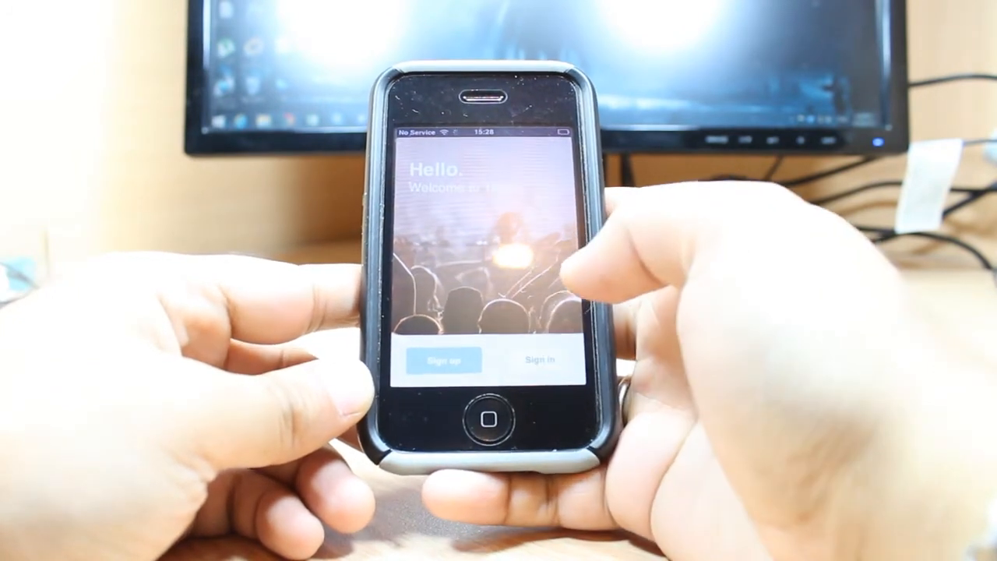
pyautogui.click(444, 360)
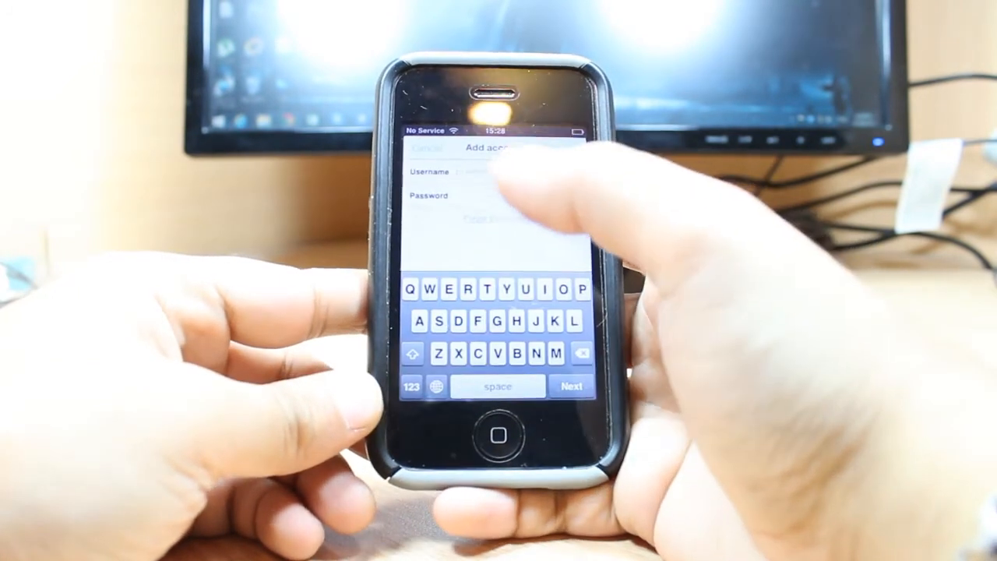